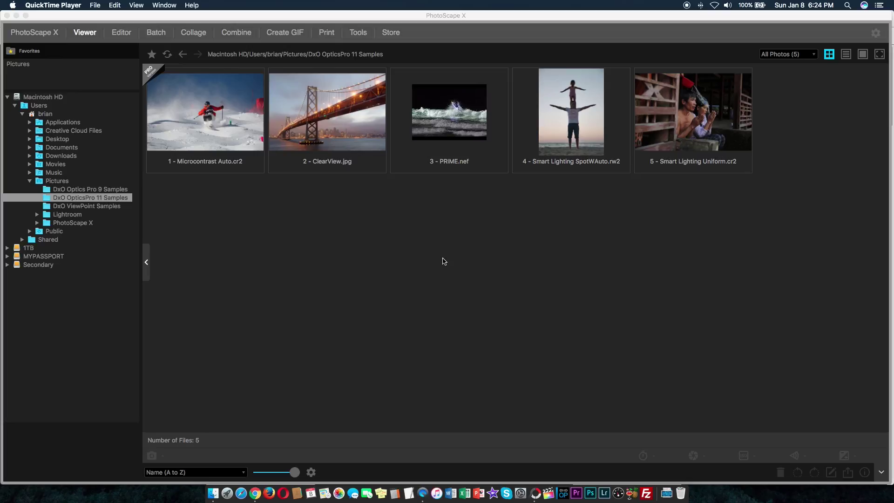
{"action": "mouse_move", "coordinate": [360, 471]}
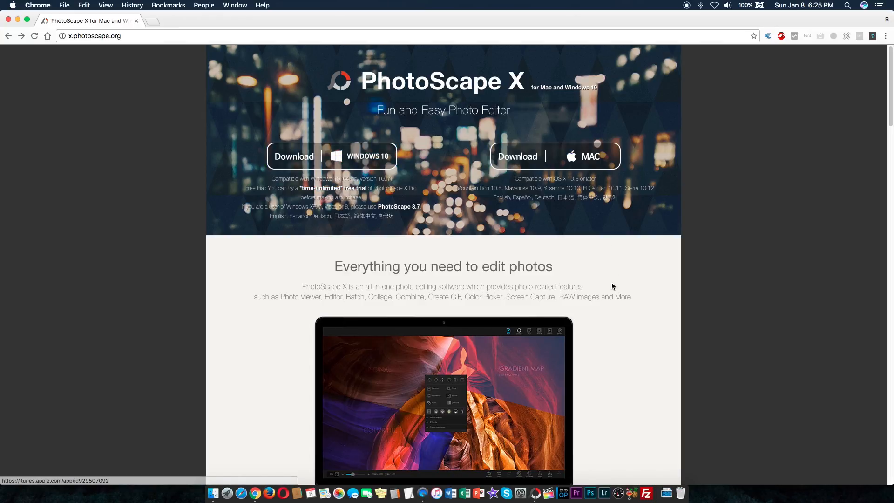
- Scroll through x.photoscape.org to show the Windows 10 and Mac download buttons
{"action": "scroll", "scroll_direction": "down", "scroll_amount": 3}
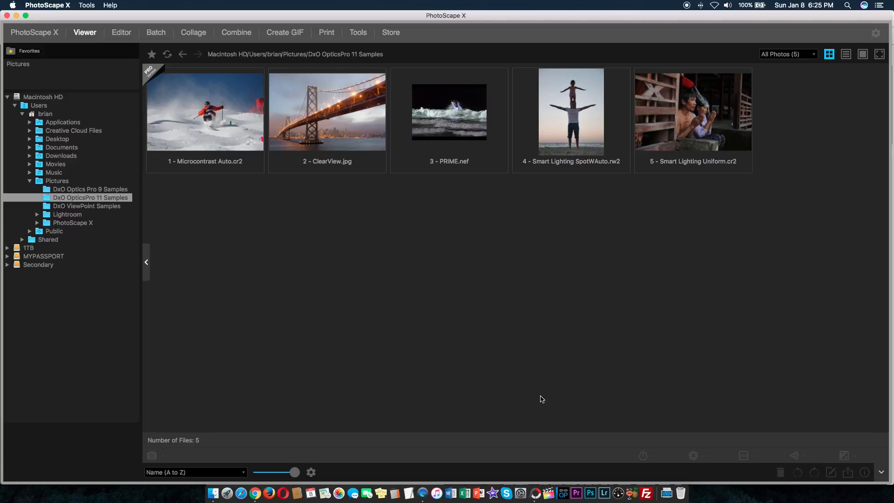
{"action": "left_click", "coordinate": [90, 189]}
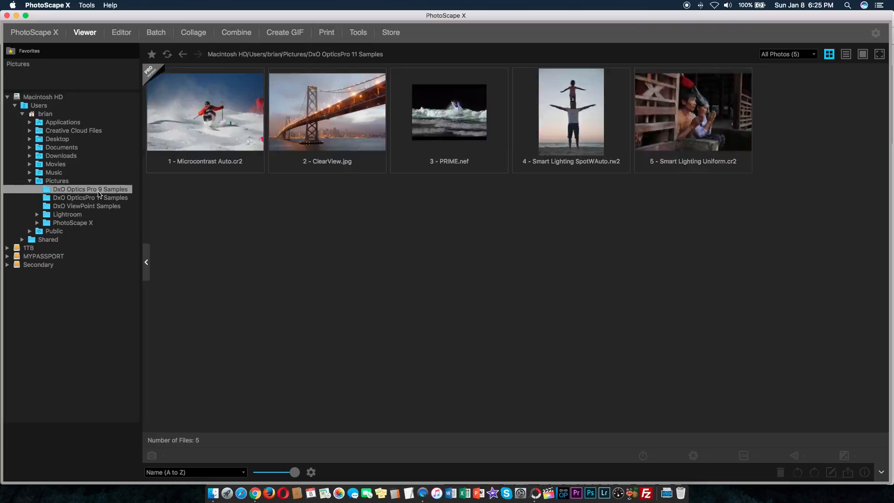
{"action": "left_click", "coordinate": [90, 189]}
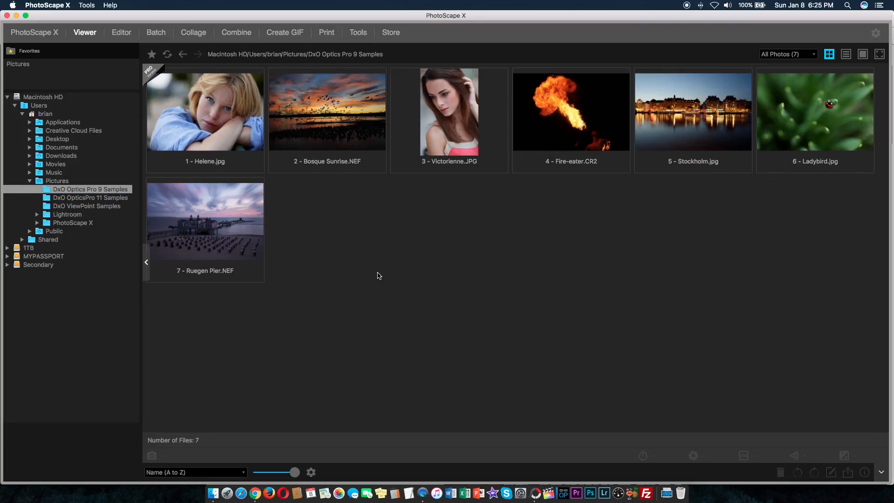
{"action": "mouse_move", "coordinate": [344, 408]}
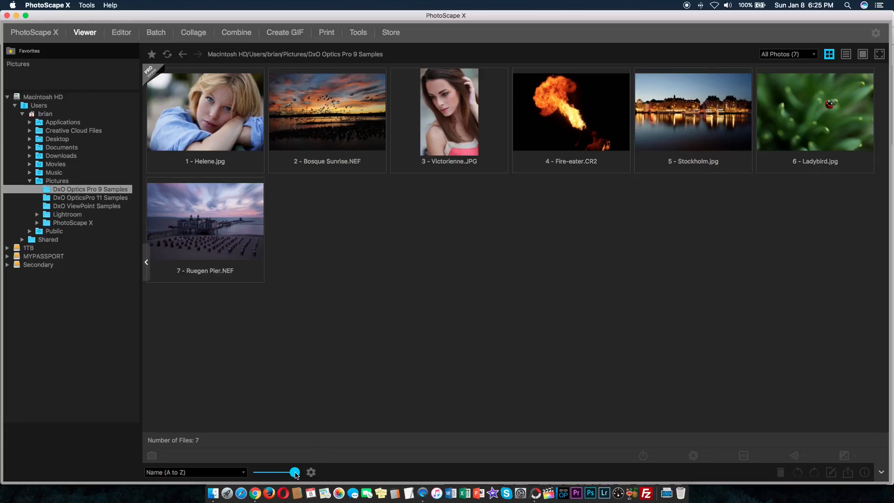
{"action": "left_click_drag", "start_coordinate": [294, 472], "coordinate": [254, 473]}
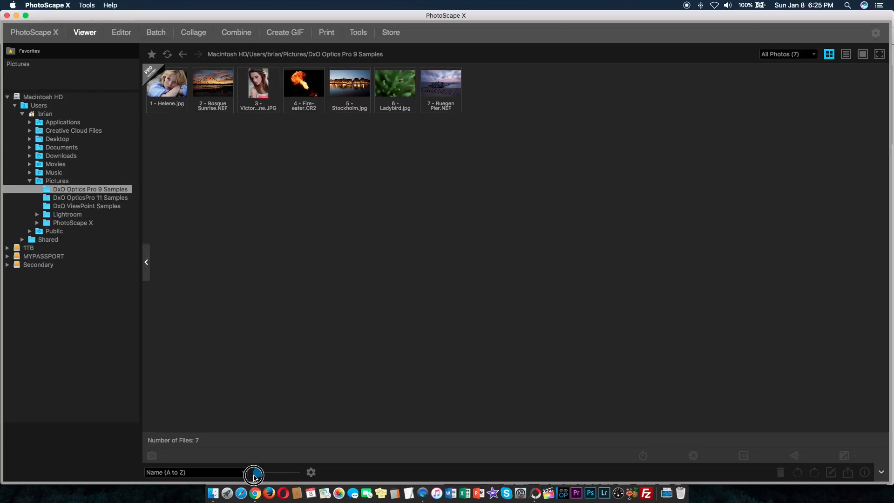
{"action": "left_click_drag", "start_coordinate": [254, 472], "coordinate": [294, 472]}
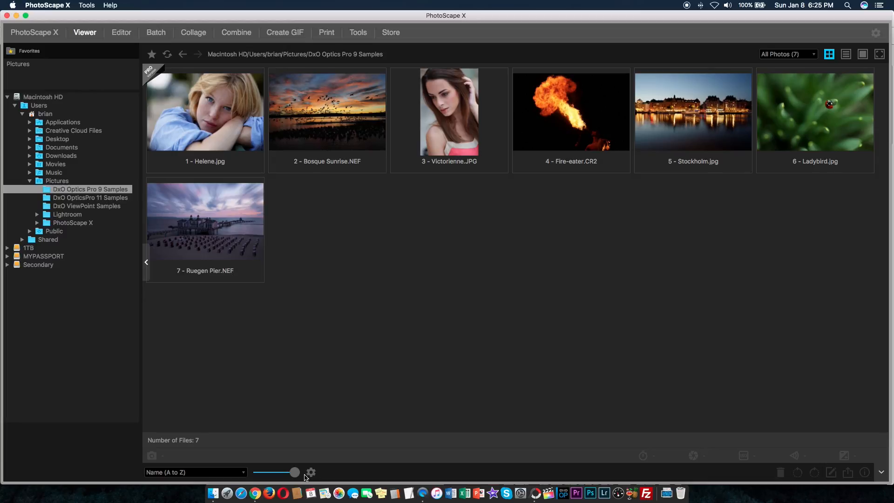
{"action": "left_click", "coordinate": [89, 198]}
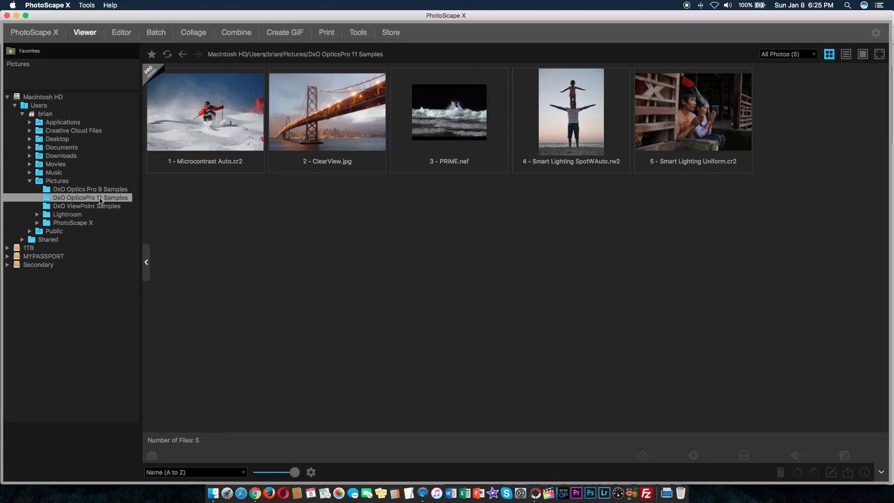
{"action": "left_click_drag", "start_coordinate": [293, 472], "coordinate": [255, 472]}
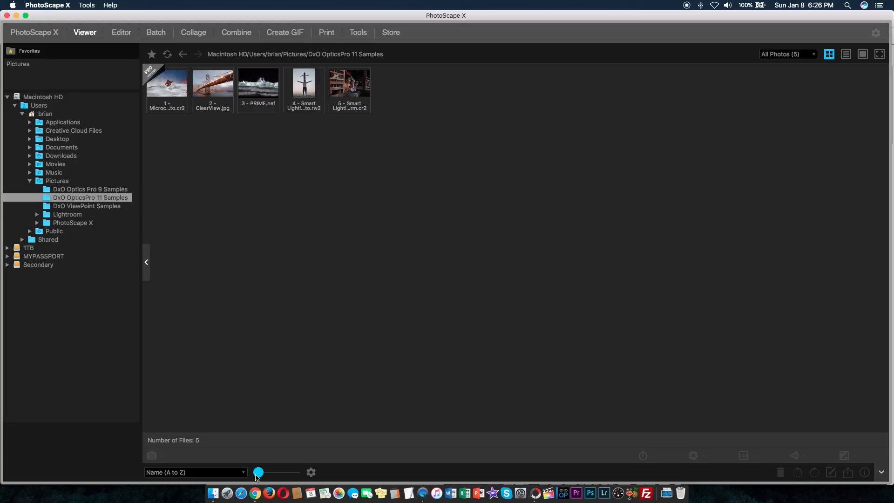
{"action": "left_click_drag", "start_coordinate": [258, 472], "coordinate": [294, 472]}
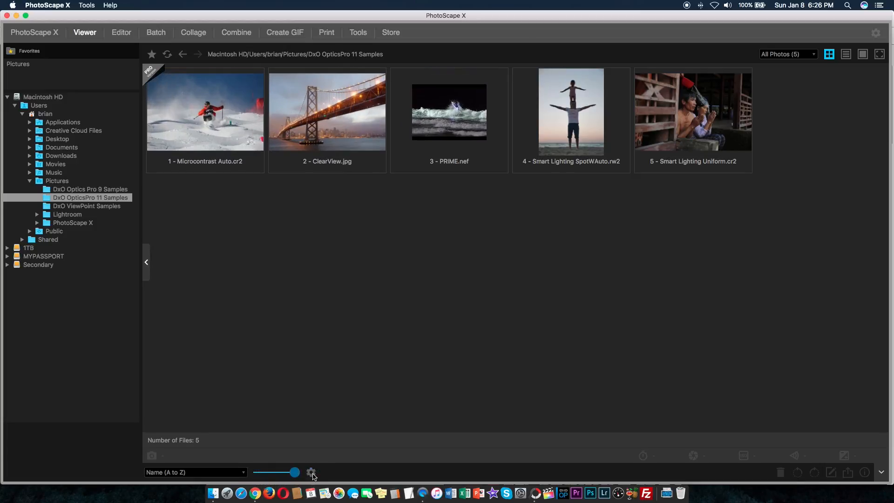
- Open the first photo in Loupe view, show its EXIF details, and step to ClearView.jpg
{"action": "double_click", "coordinate": [204, 122]}
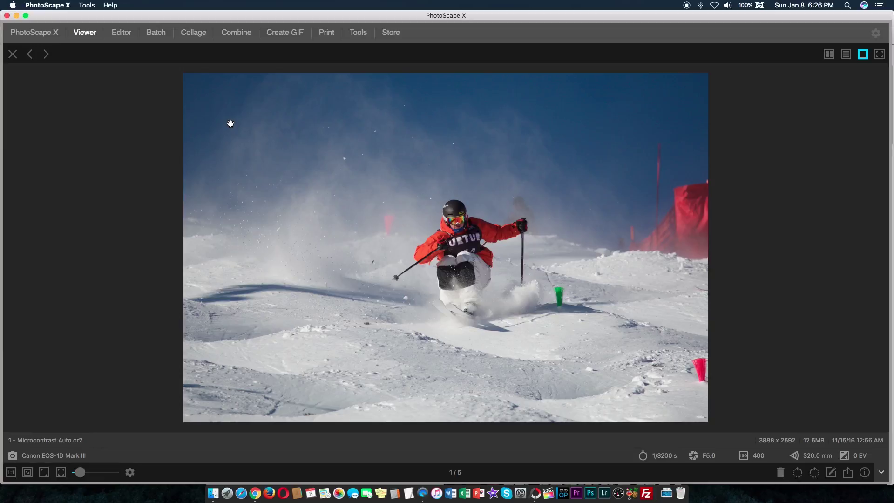
{"action": "mouse_move", "coordinate": [835, 455]}
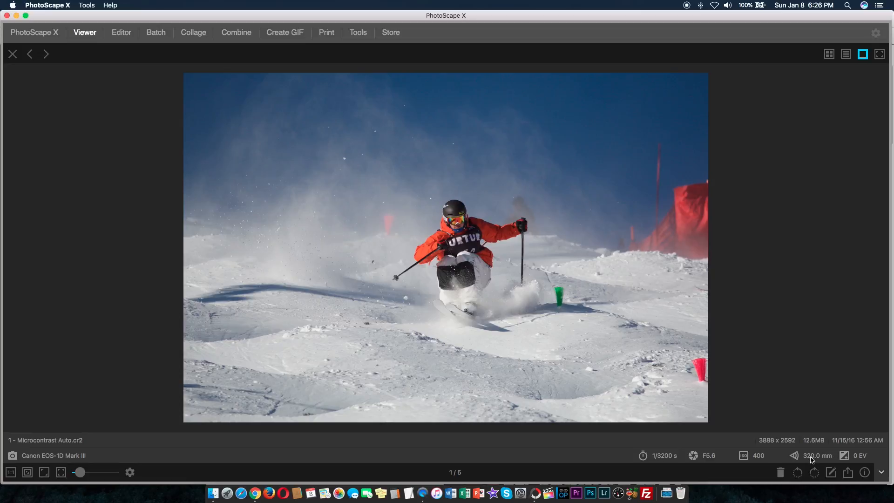
{"action": "mouse_move", "coordinate": [815, 462]}
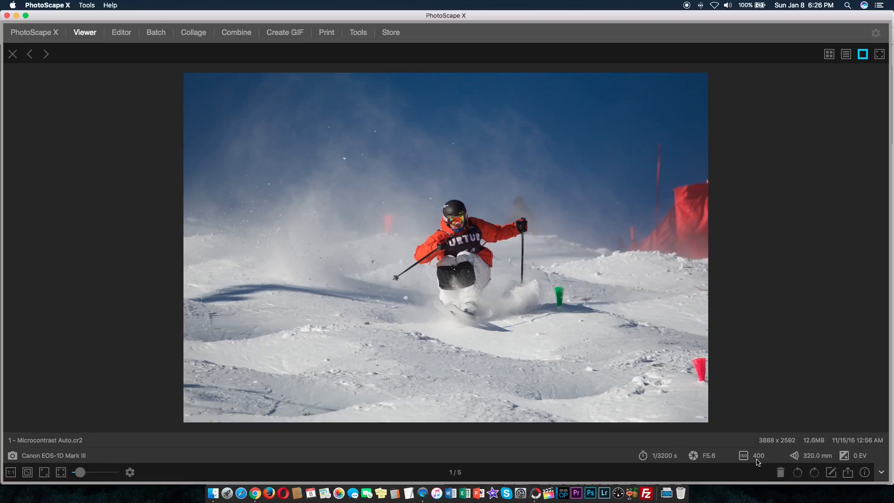
{"action": "mouse_move", "coordinate": [742, 463]}
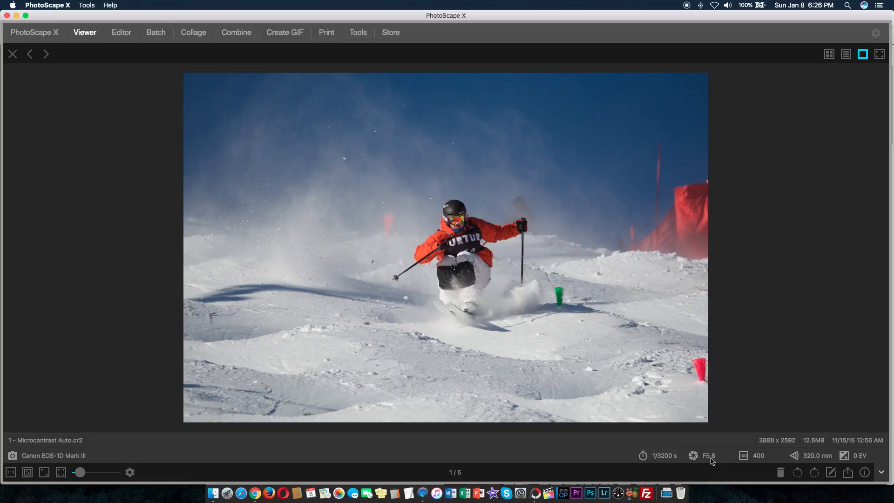
{"action": "mouse_move", "coordinate": [659, 462]}
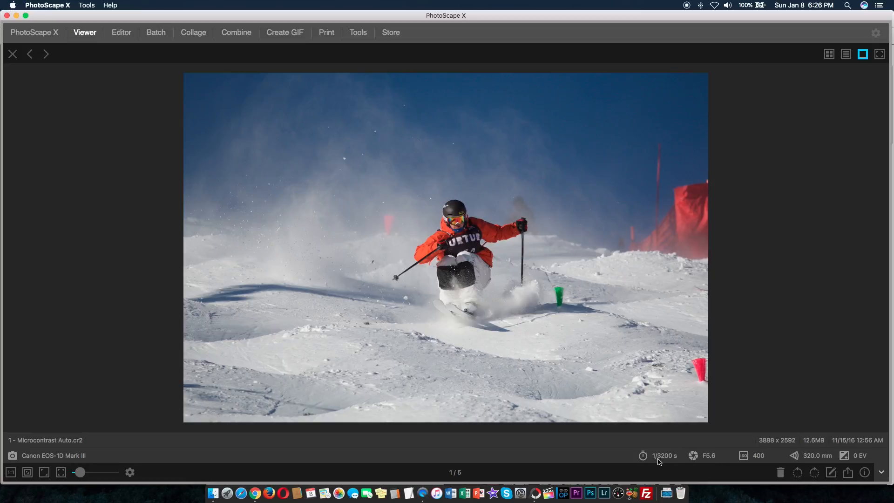
{"action": "mouse_move", "coordinate": [670, 461]}
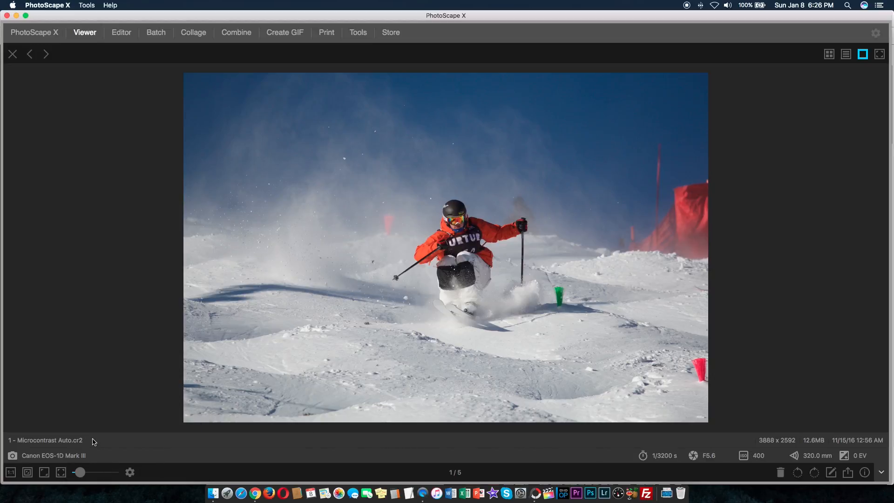
{"action": "left_click", "coordinate": [10, 472]}
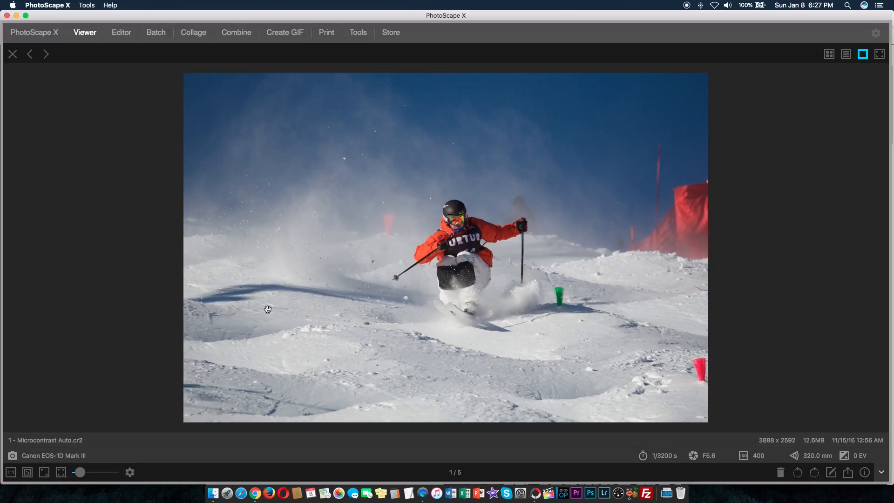
{"action": "mouse_move", "coordinate": [879, 267]}
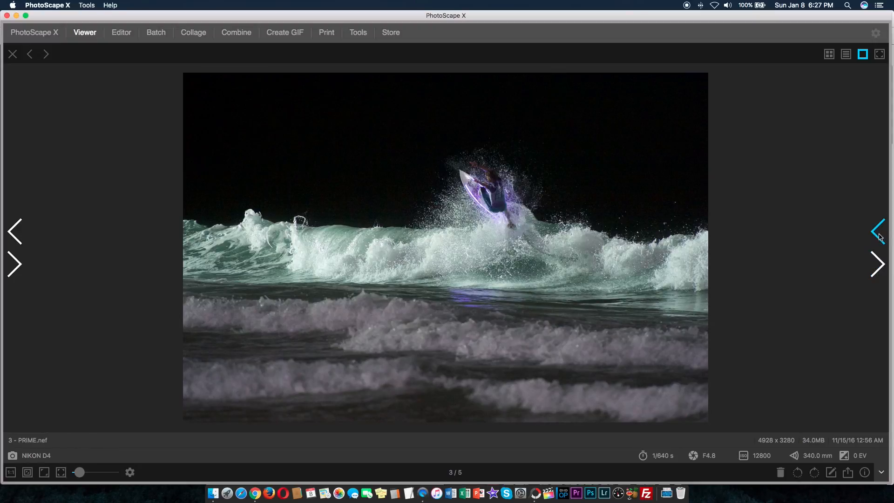
{"action": "left_click", "coordinate": [877, 231]}
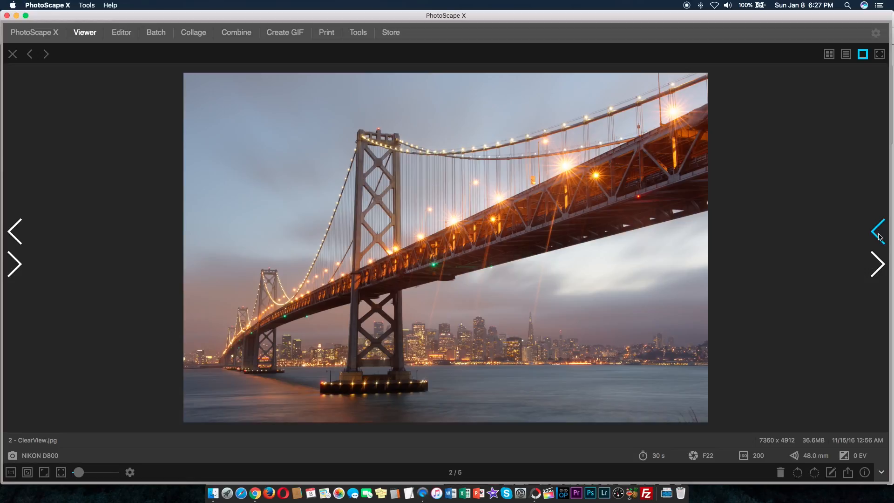
{"action": "mouse_move", "coordinate": [830, 54]}
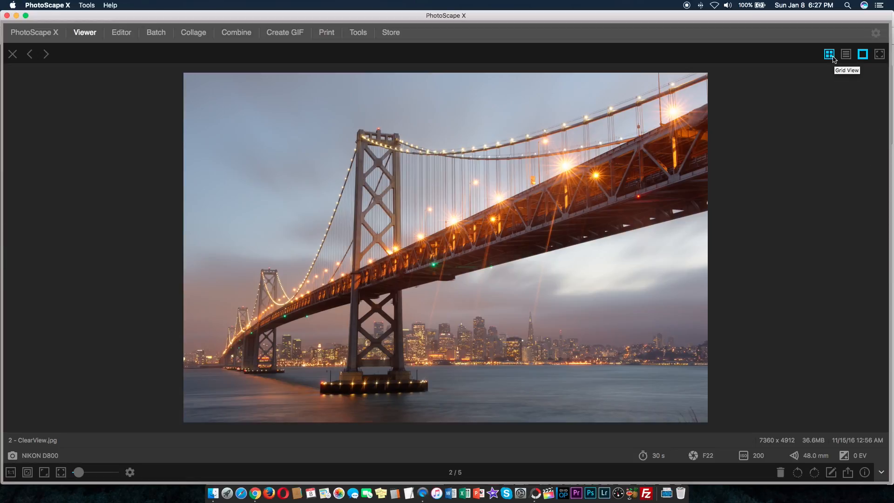
- Cycle through the grid, list and single-photo views, then select ClearView.jpg in the grid
{"action": "left_click", "coordinate": [828, 54]}
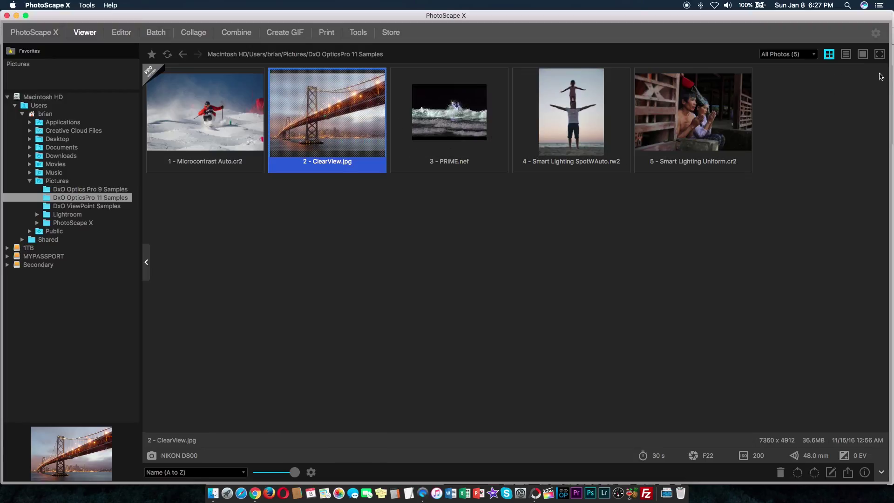
{"action": "left_click", "coordinate": [846, 54]}
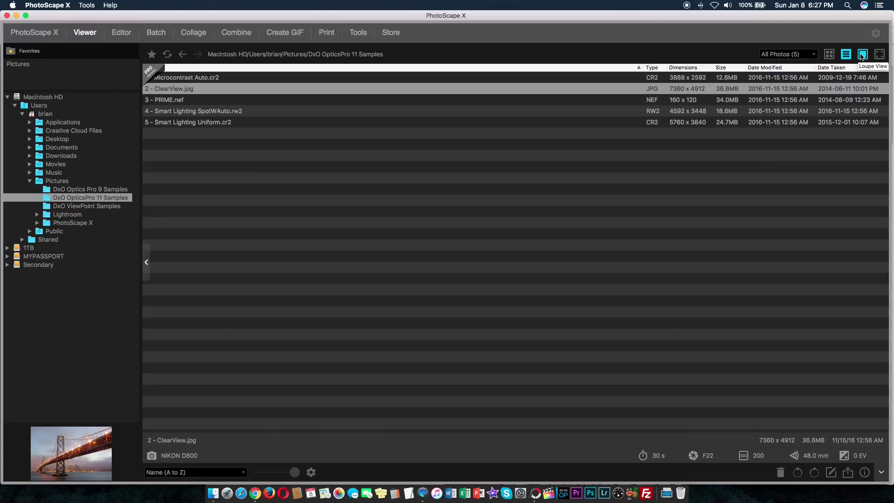
{"action": "left_click", "coordinate": [861, 54]}
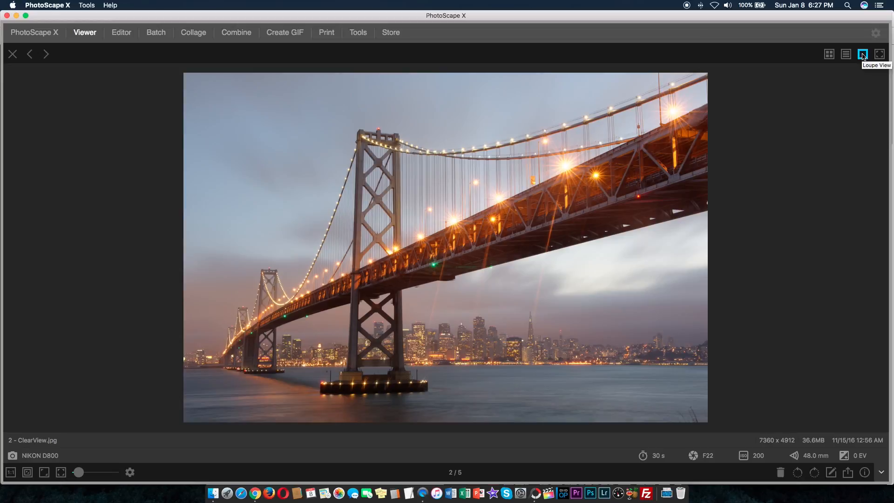
{"action": "left_click", "coordinate": [850, 54]}
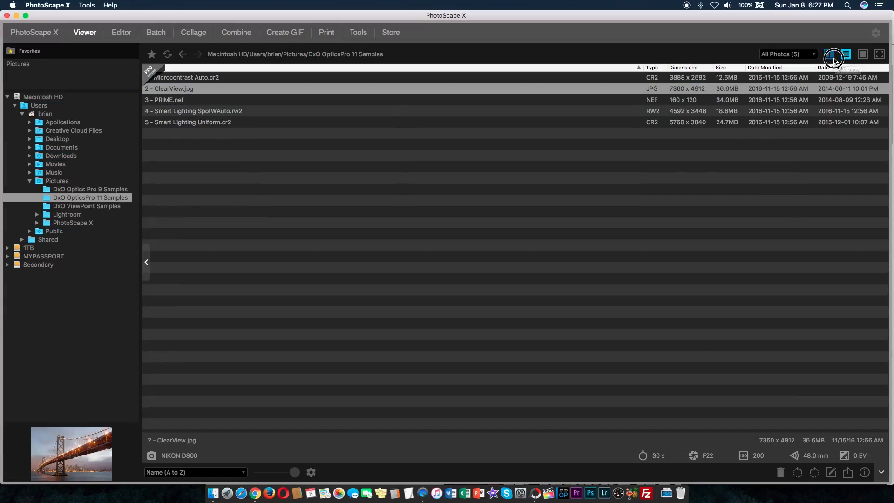
{"action": "left_click", "coordinate": [828, 54]}
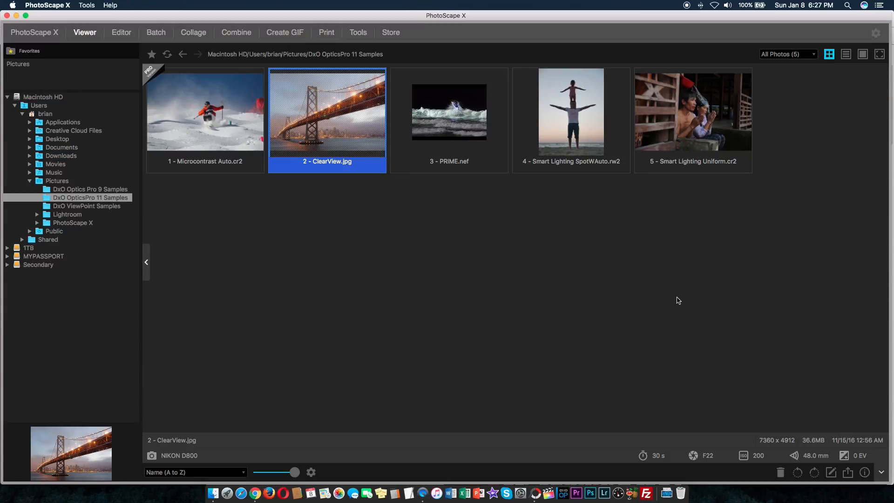
{"action": "mouse_move", "coordinate": [129, 43]}
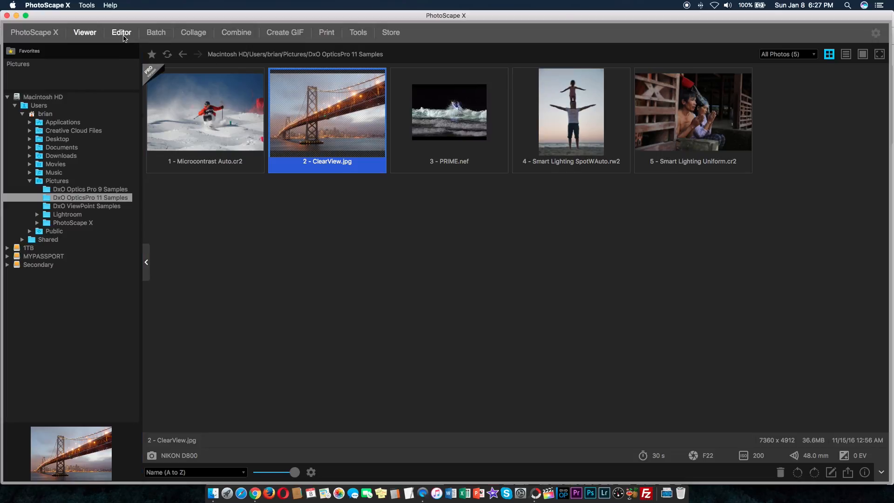
{"action": "left_click", "coordinate": [122, 33]}
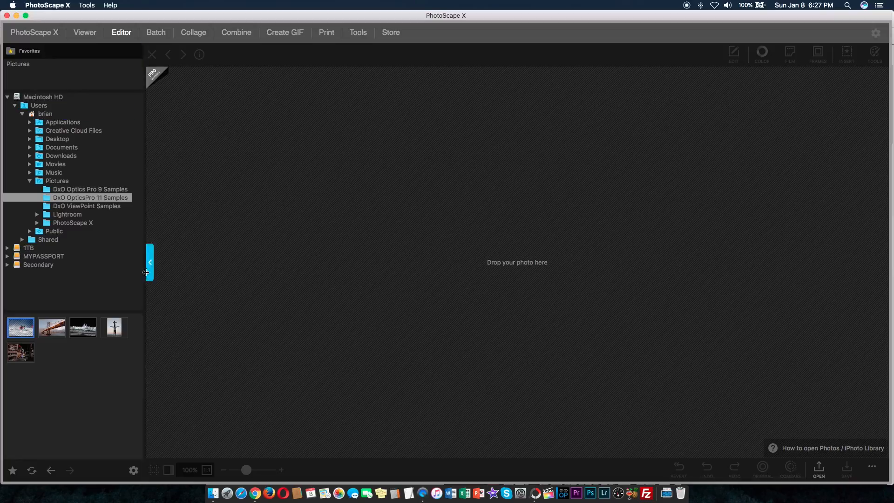
{"action": "mouse_move", "coordinate": [37, 329]}
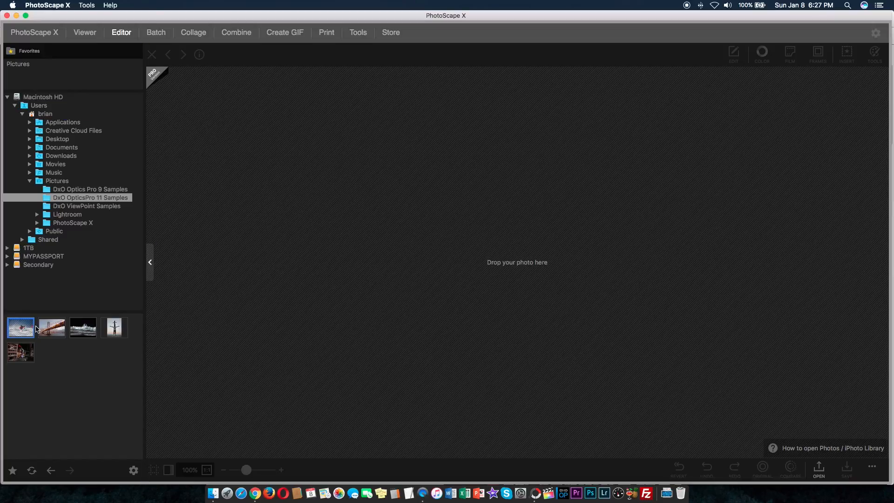
{"action": "left_click", "coordinate": [85, 33]}
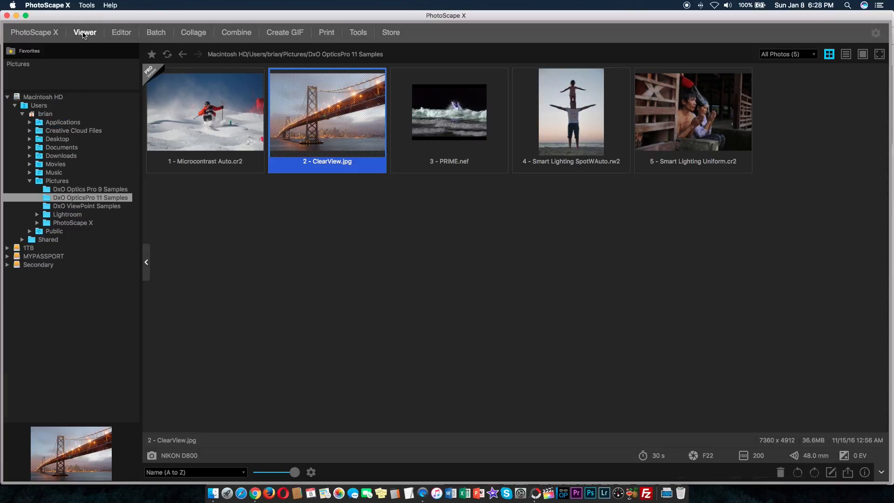
{"action": "mouse_move", "coordinate": [283, 118]}
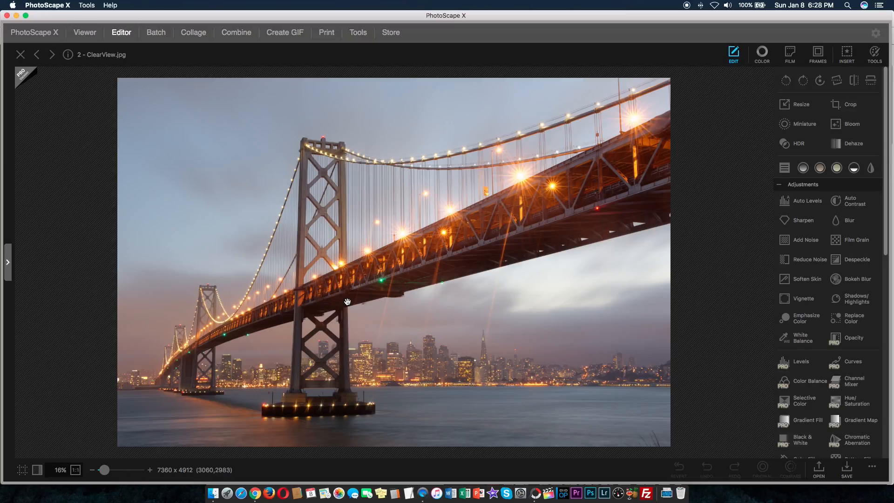
{"action": "mouse_move", "coordinate": [717, 130]}
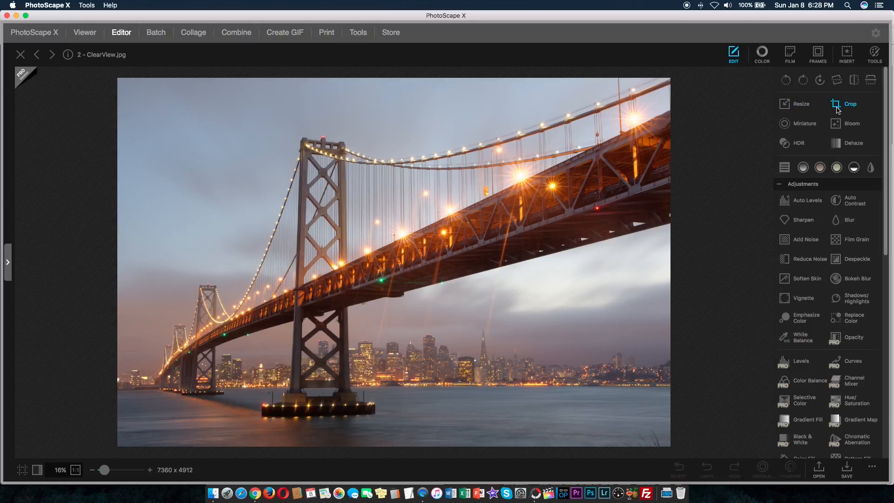
{"action": "mouse_move", "coordinate": [842, 107]}
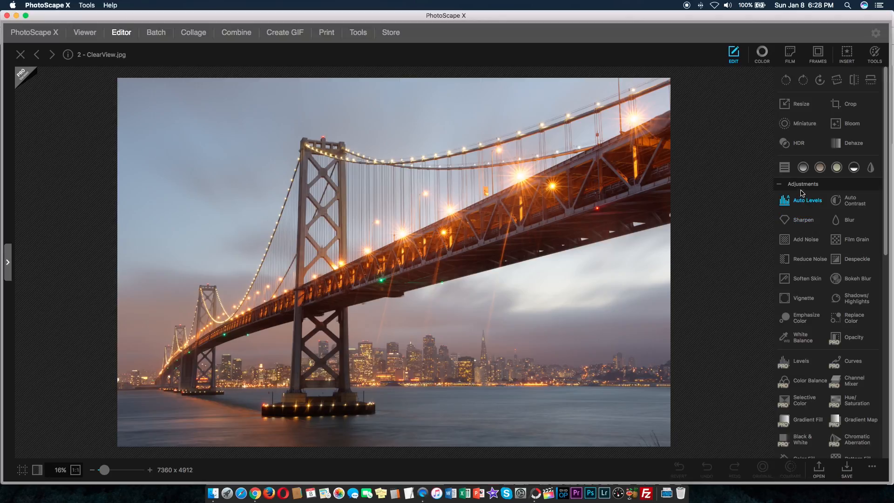
- Load ClearView.jpg in the Editor, browse the Edit tools, and open the Color panel
{"action": "left_click", "coordinate": [807, 200]}
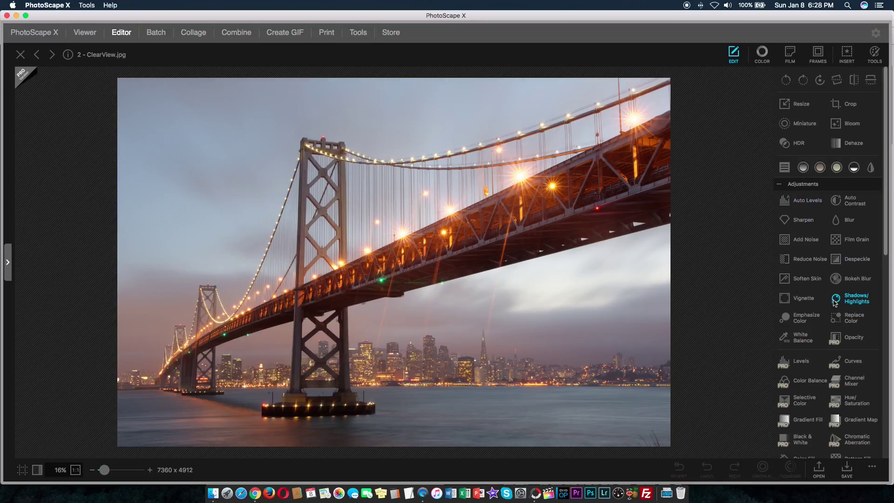
{"action": "scroll", "scroll_direction": "down", "scroll_amount": 3}
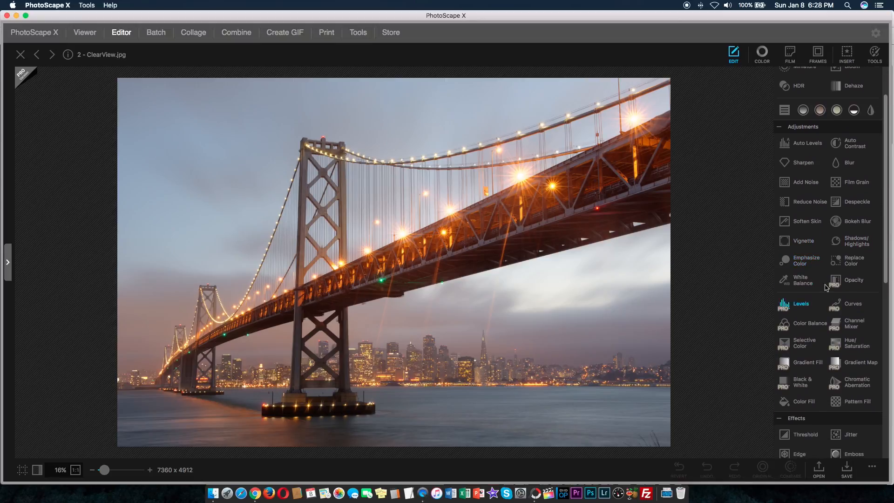
{"action": "mouse_move", "coordinate": [854, 261]}
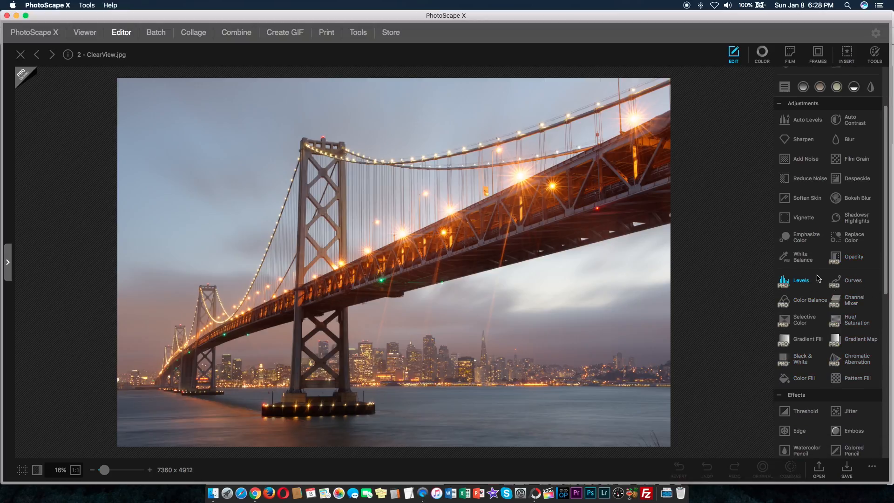
{"action": "mouse_move", "coordinate": [854, 297]}
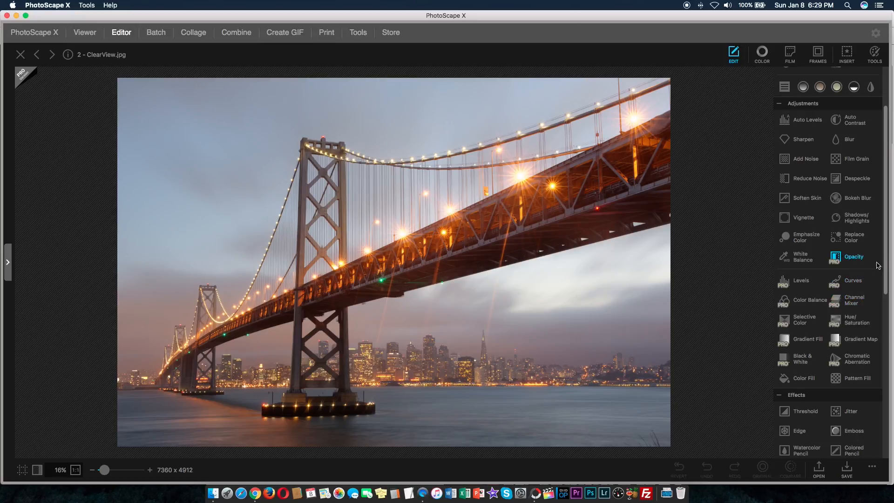
{"action": "scroll", "scroll_direction": "down", "scroll_amount": 3}
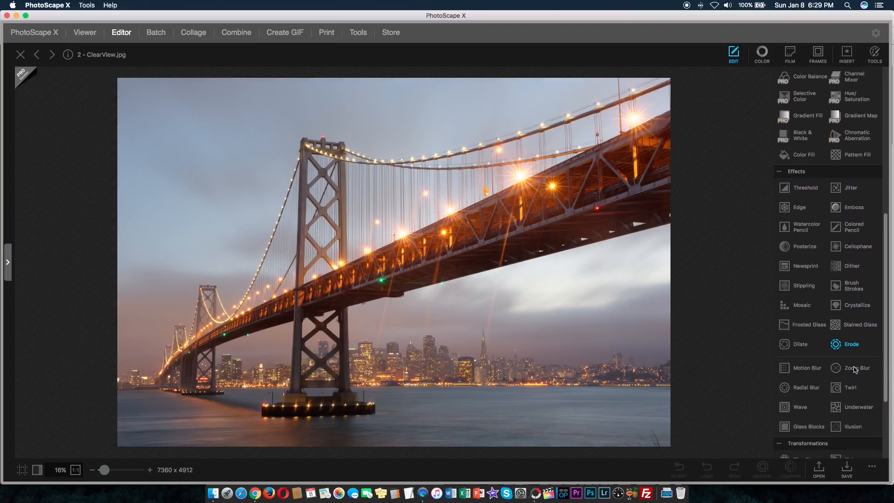
{"action": "scroll", "scroll_direction": "down", "scroll_amount": 3}
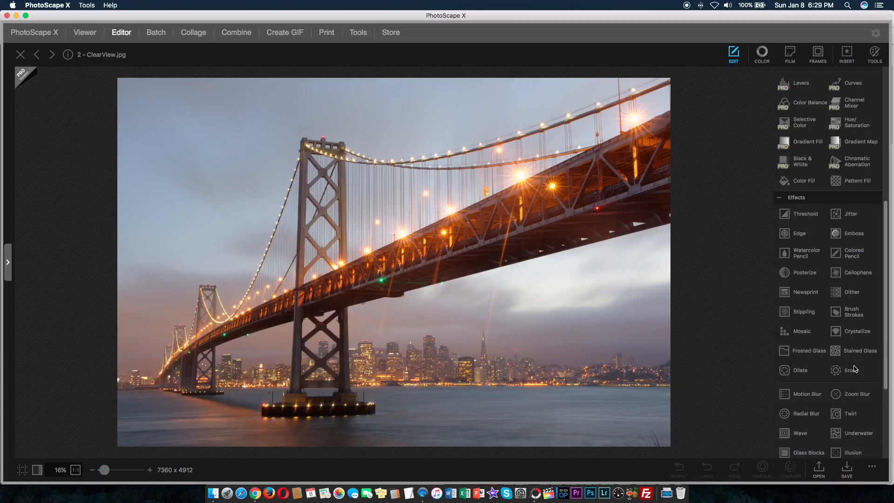
{"action": "scroll", "scroll_direction": "down", "scroll_amount": 3}
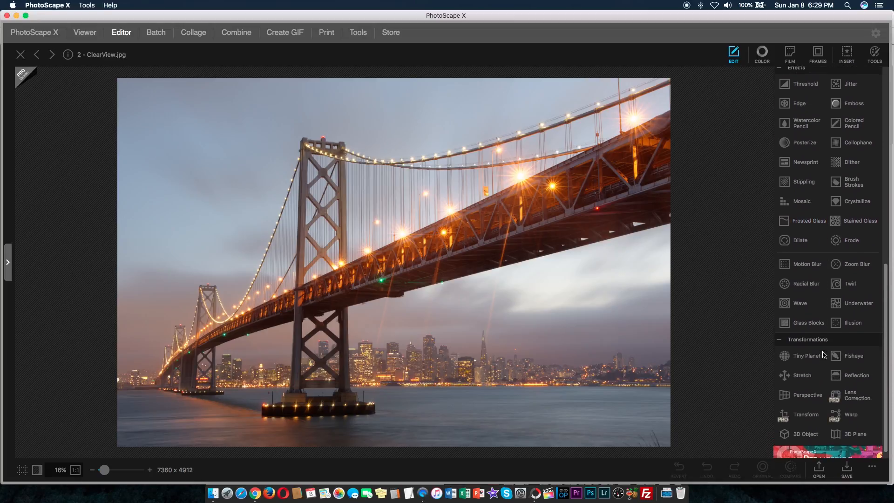
{"action": "left_click", "coordinate": [762, 52]}
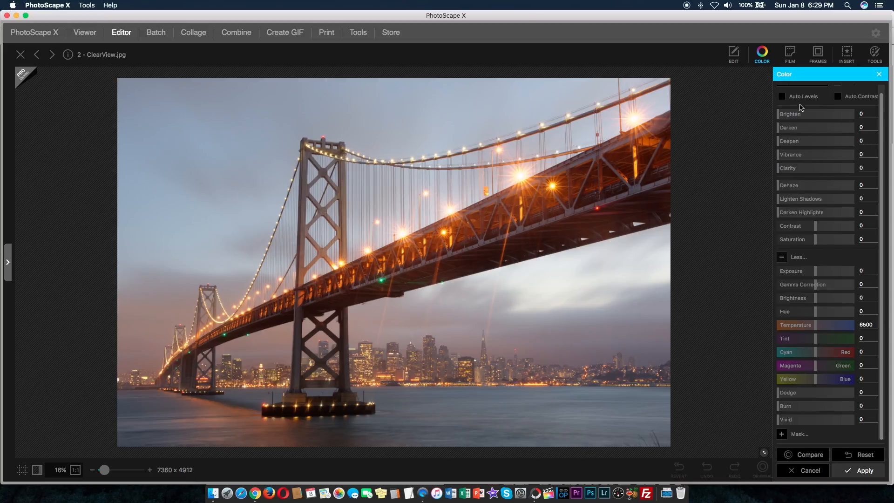
- Apply auto levels, Vibrance 33, Clarity 49, Exposure 6, Cyan/Red -12, and expand Mask options
{"action": "left_click", "coordinate": [837, 97]}
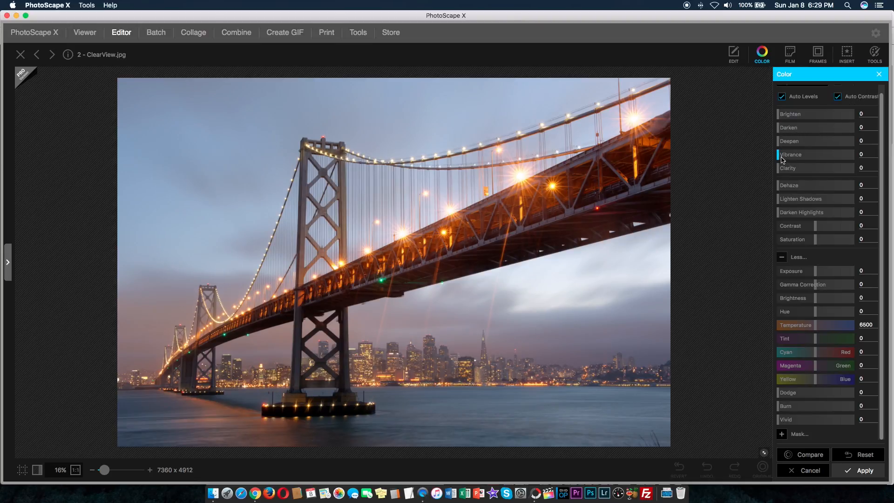
{"action": "left_click_drag", "start_coordinate": [781, 168], "coordinate": [808, 168]}
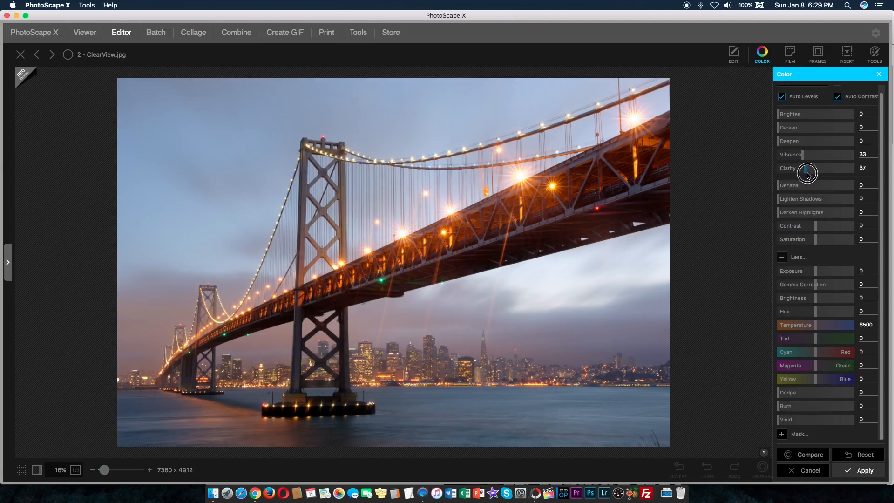
{"action": "left_click_drag", "start_coordinate": [806, 167], "coordinate": [838, 168]}
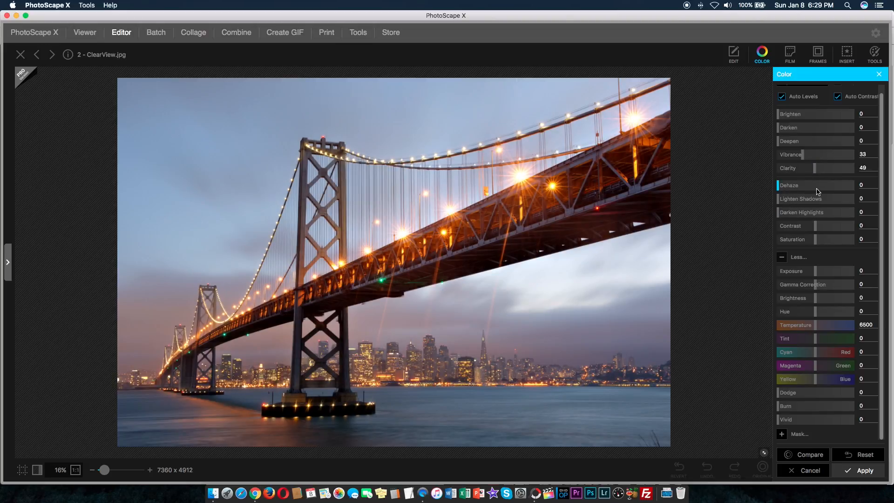
{"action": "mouse_move", "coordinate": [780, 204]}
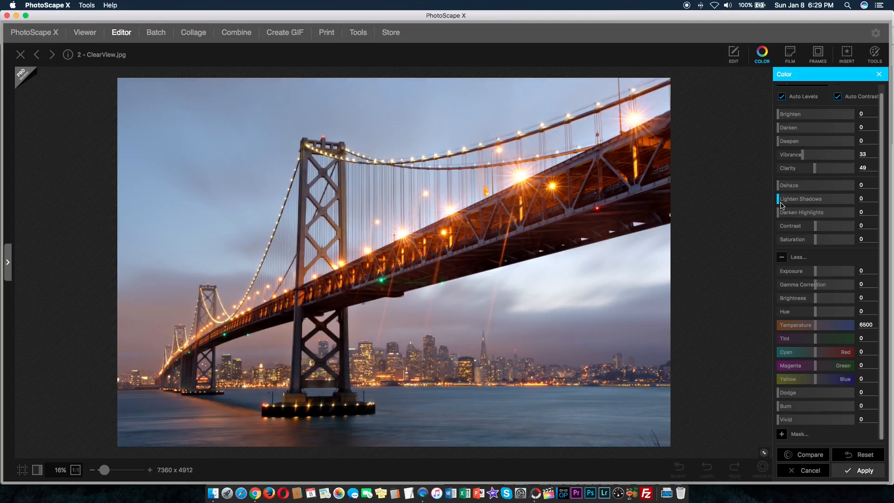
{"action": "mouse_move", "coordinate": [790, 216]}
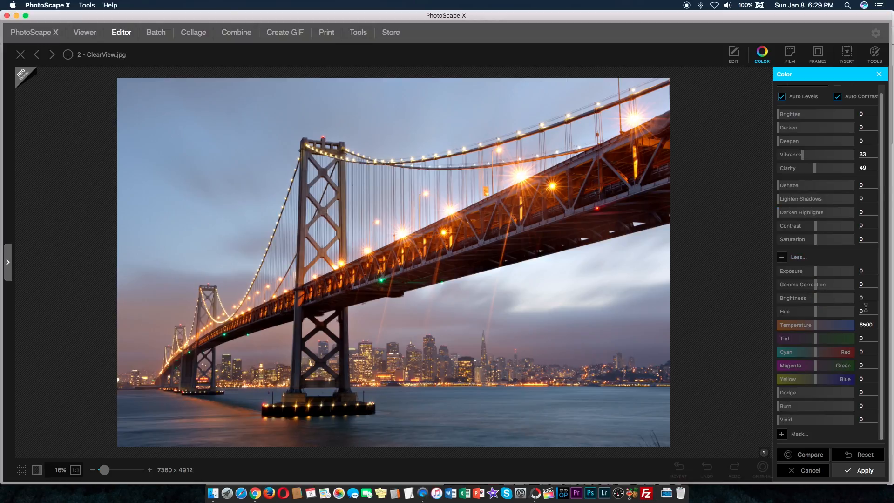
{"action": "mouse_move", "coordinate": [839, 286]}
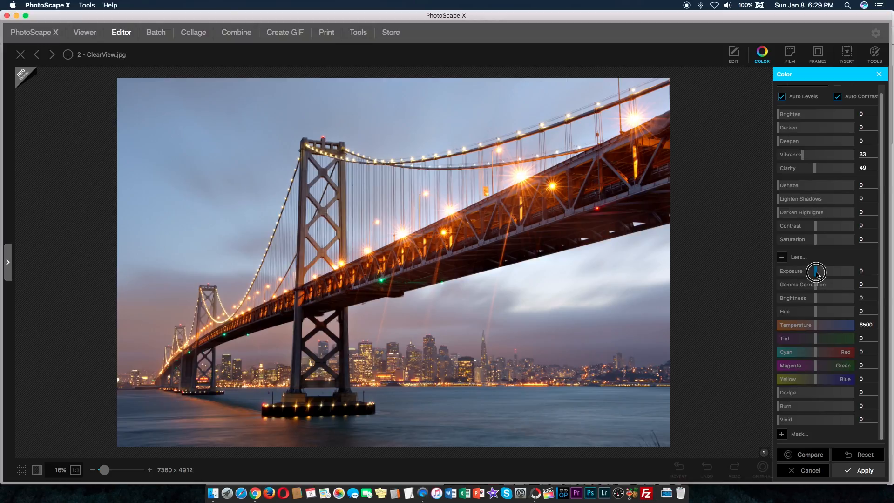
{"action": "left_click_drag", "start_coordinate": [816, 272], "coordinate": [817, 312]}
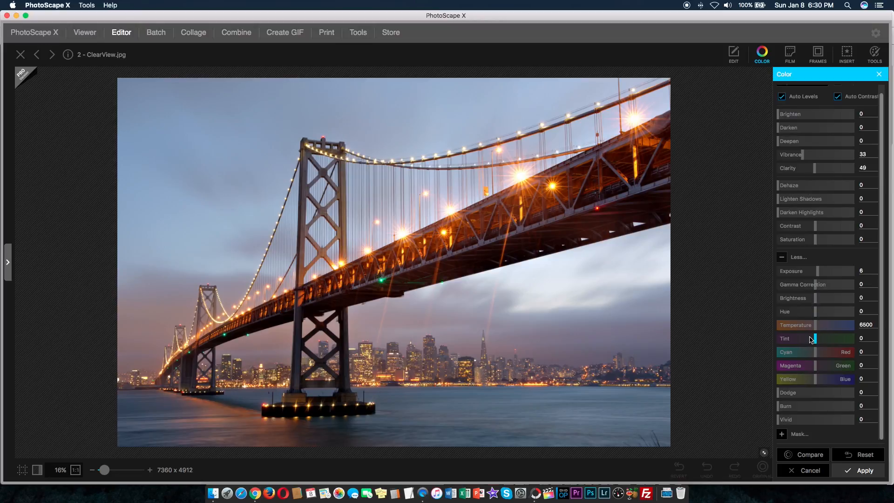
{"action": "mouse_move", "coordinate": [819, 355]}
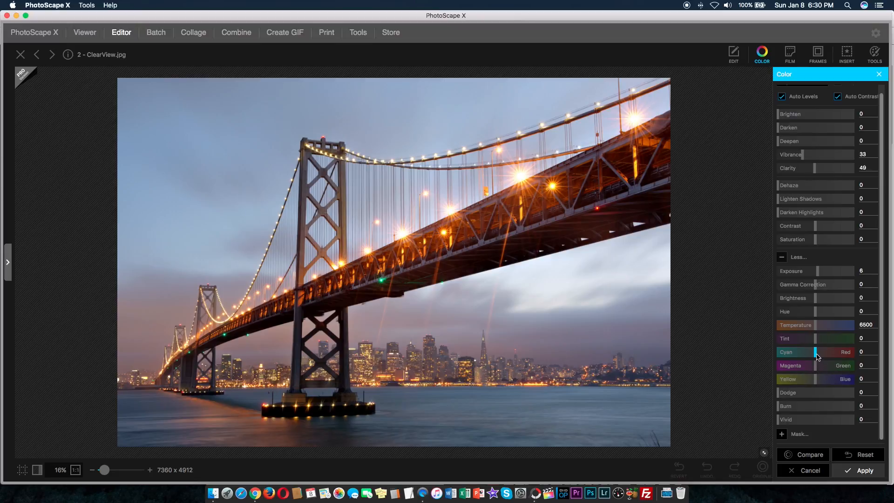
{"action": "left_click_drag", "start_coordinate": [815, 352], "coordinate": [810, 352]}
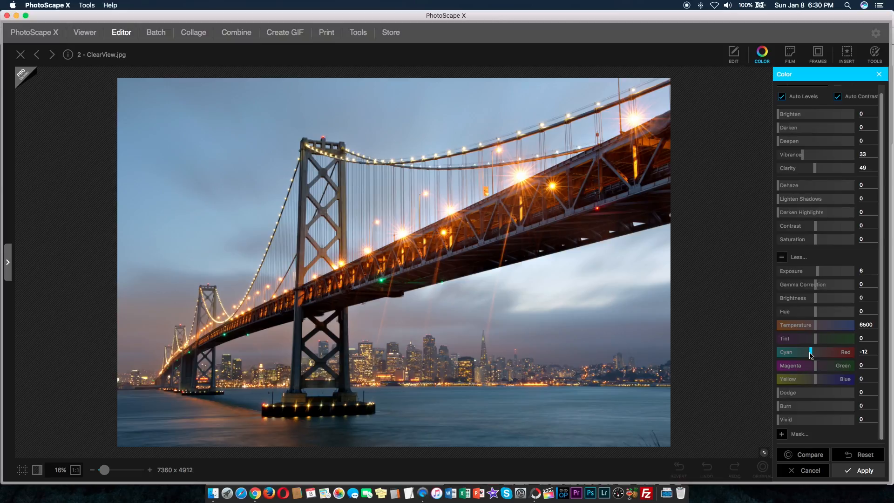
{"action": "mouse_move", "coordinate": [808, 416]}
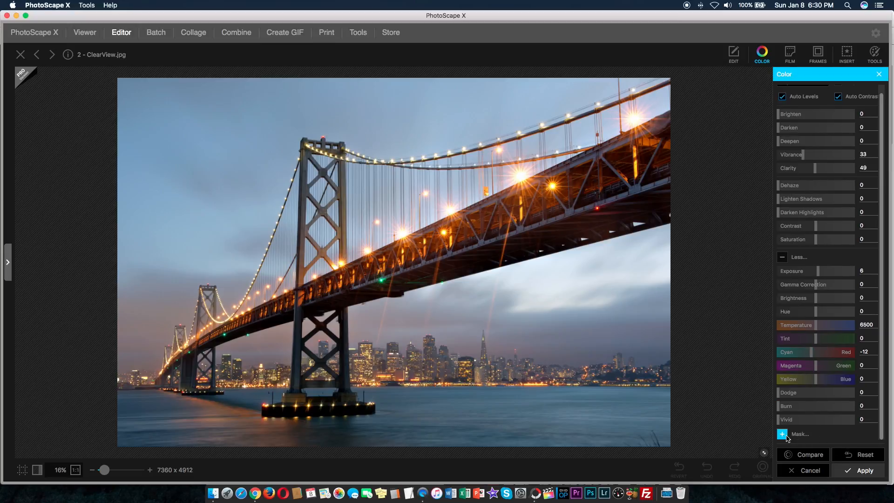
{"action": "left_click", "coordinate": [782, 433]}
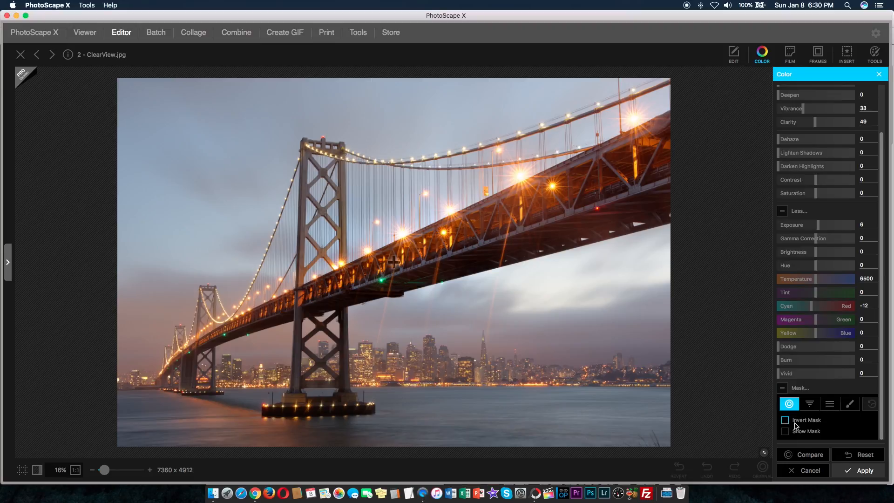
- Brush-mask the bridge deck, set its Saturation to -100, then exit the Color panel
{"action": "left_click", "coordinate": [849, 403]}
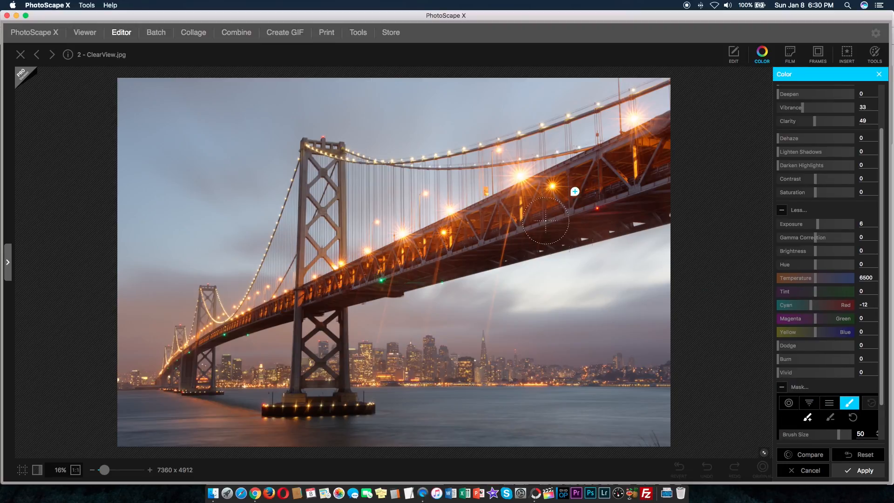
{"action": "left_click_drag", "start_coordinate": [544, 221], "coordinate": [360, 263]}
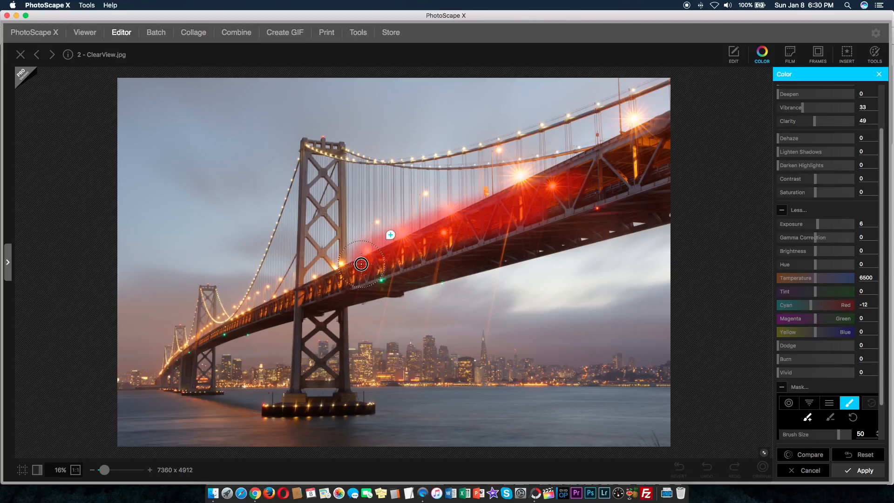
{"action": "left_click_drag", "start_coordinate": [360, 263], "coordinate": [625, 196]}
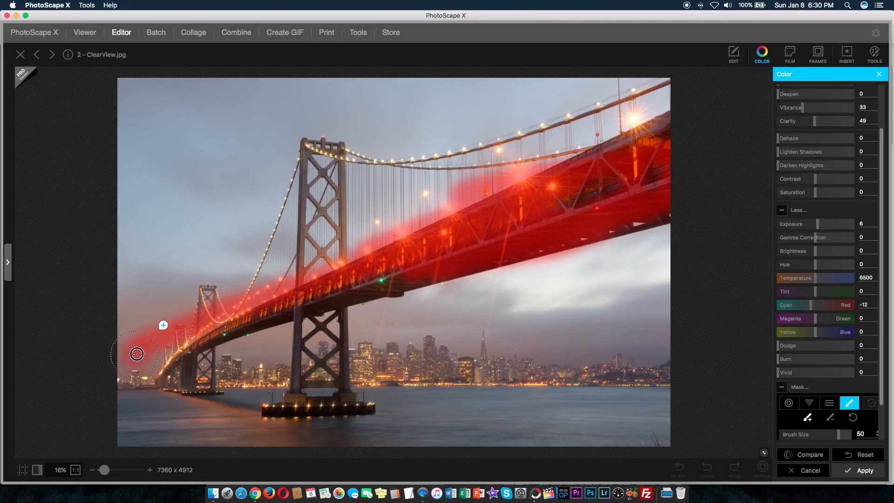
{"action": "left_click_drag", "start_coordinate": [135, 353], "coordinate": [390, 285]}
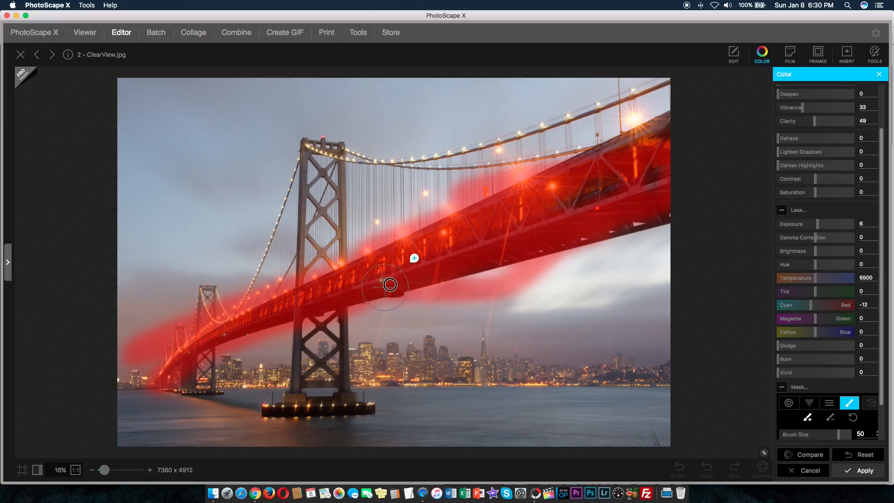
{"action": "left_click_drag", "start_coordinate": [389, 285], "coordinate": [548, 183]}
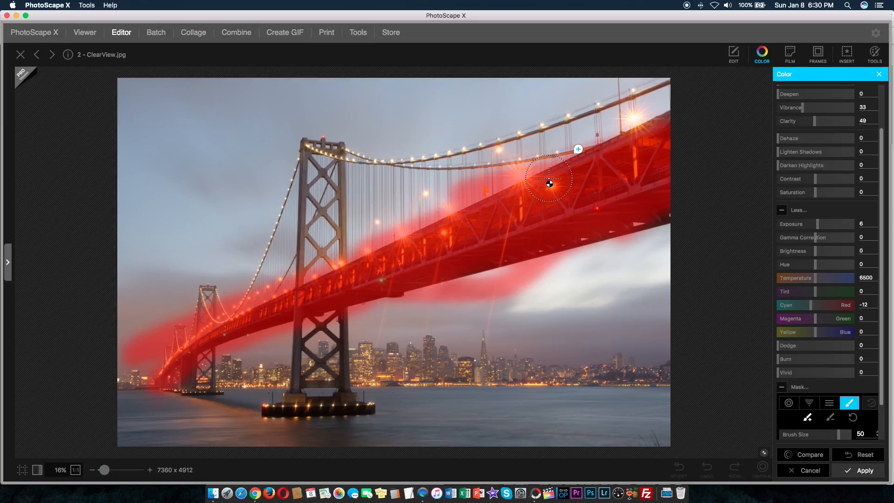
{"action": "left_click_drag", "start_coordinate": [815, 192], "coordinate": [787, 192]}
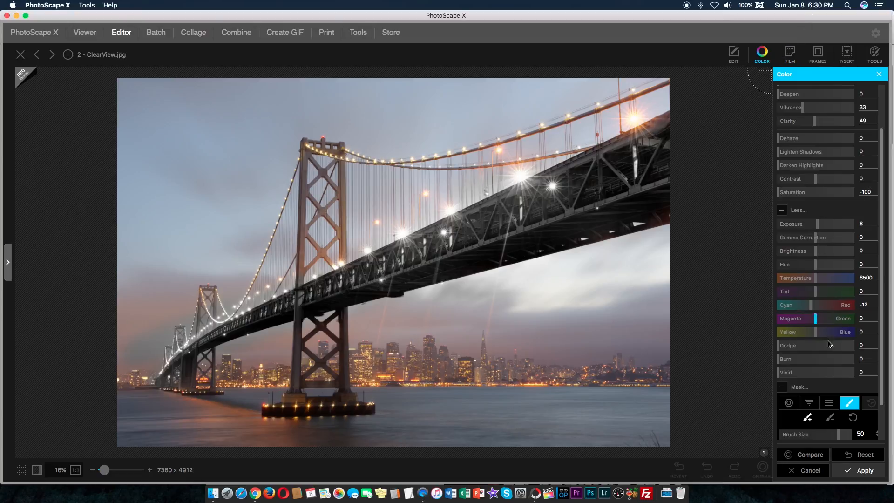
{"action": "left_click", "coordinate": [789, 51]}
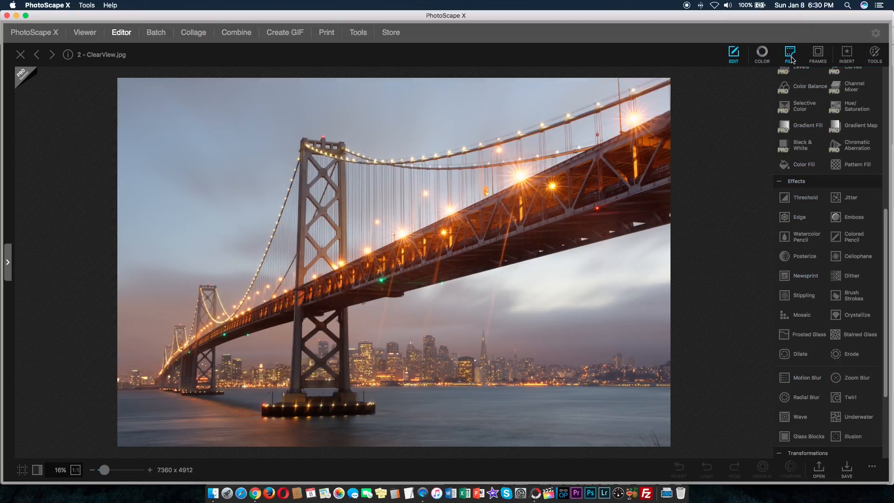
- Preview the A04 and B04 film presets on the bridge photo
{"action": "left_click", "coordinate": [789, 51]}
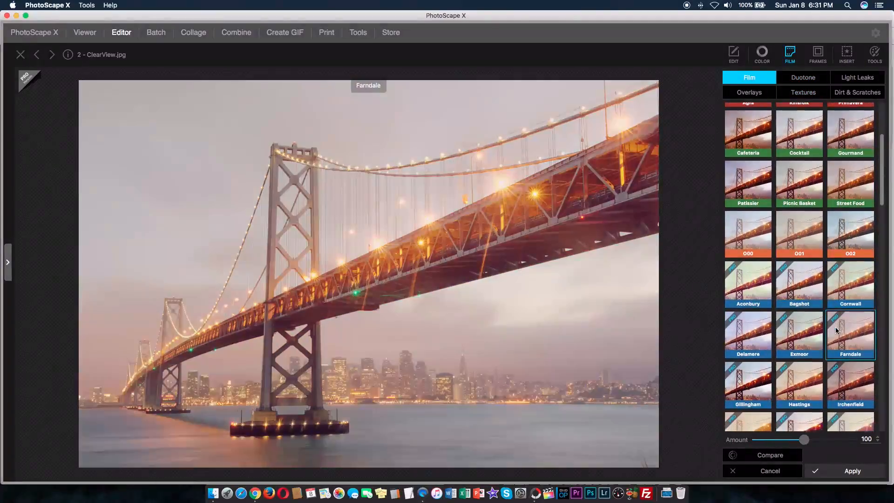
{"action": "left_click", "coordinate": [799, 275]}
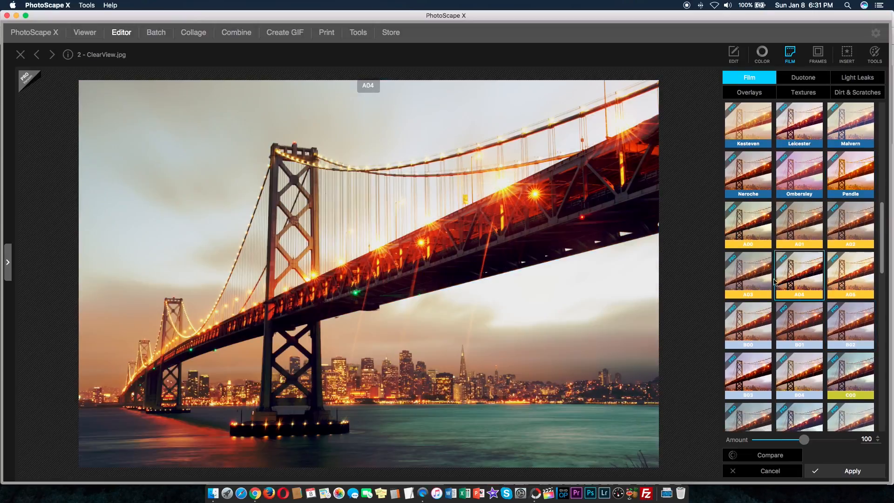
{"action": "left_click", "coordinate": [799, 375]}
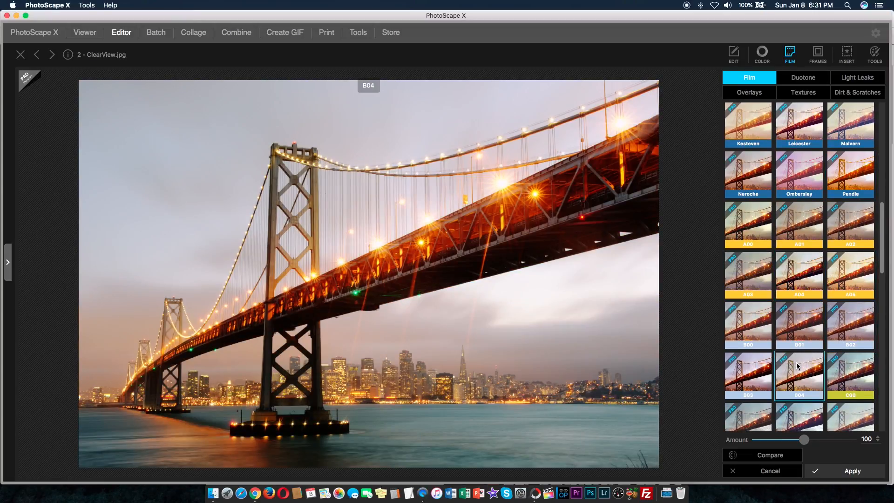
- Browse Duotone, Light Leaks and Dirt & Scratches, then preview a roundness-10 rounded border
{"action": "left_click", "coordinate": [802, 78]}
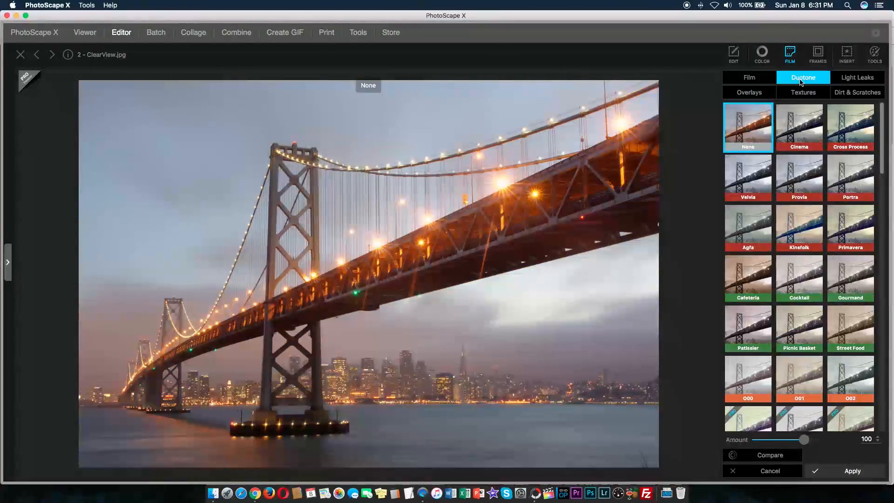
{"action": "left_click", "coordinate": [857, 77]}
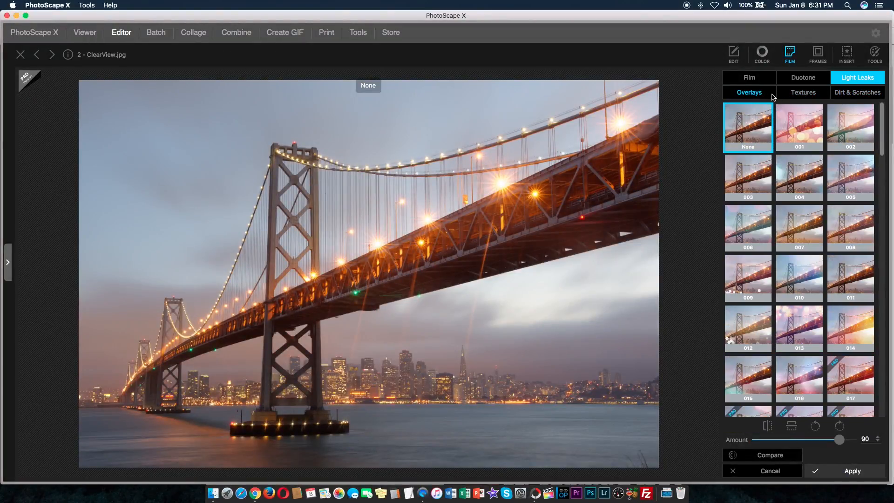
{"action": "left_click", "coordinate": [857, 93]}
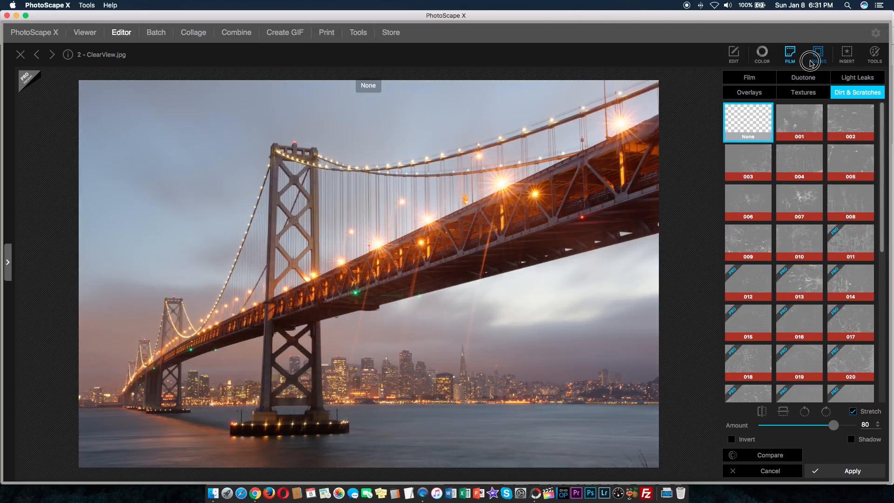
{"action": "left_click", "coordinate": [818, 52]}
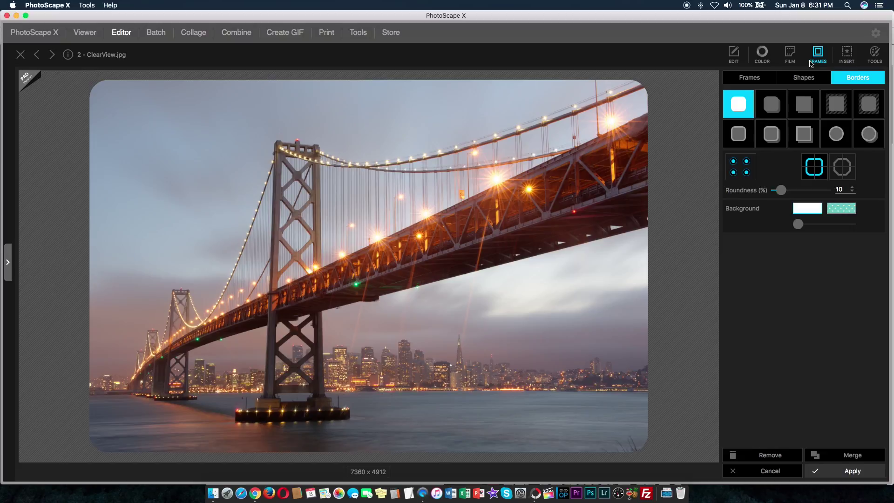
- Preview circular shape crops, rounded borders and striped frames, then bring up the Insert tools
{"action": "left_click", "coordinate": [803, 77]}
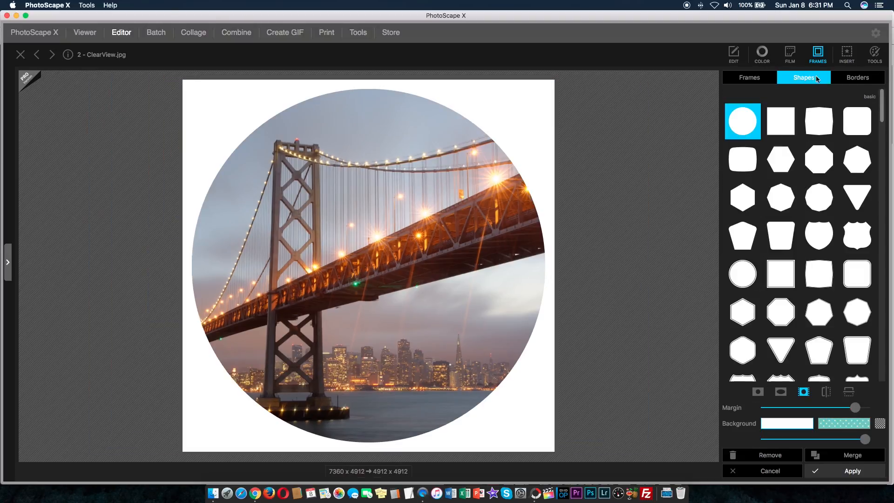
{"action": "left_click", "coordinate": [857, 78]}
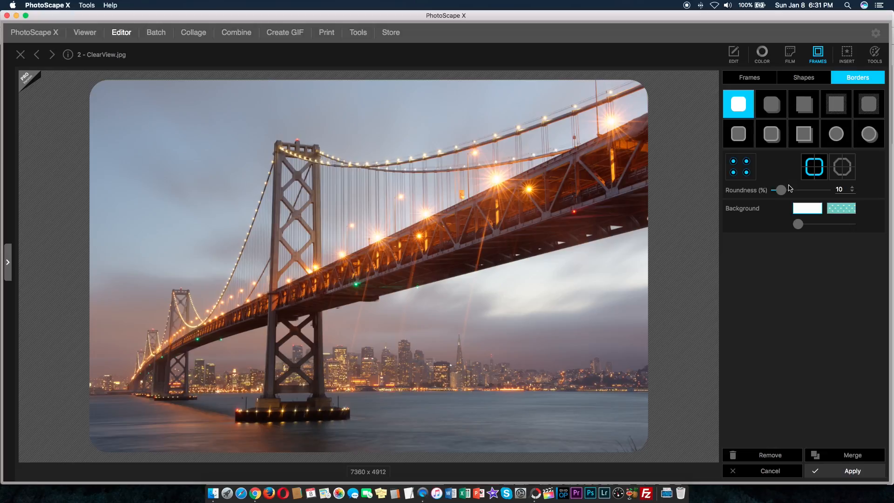
{"action": "left_click", "coordinate": [803, 77]}
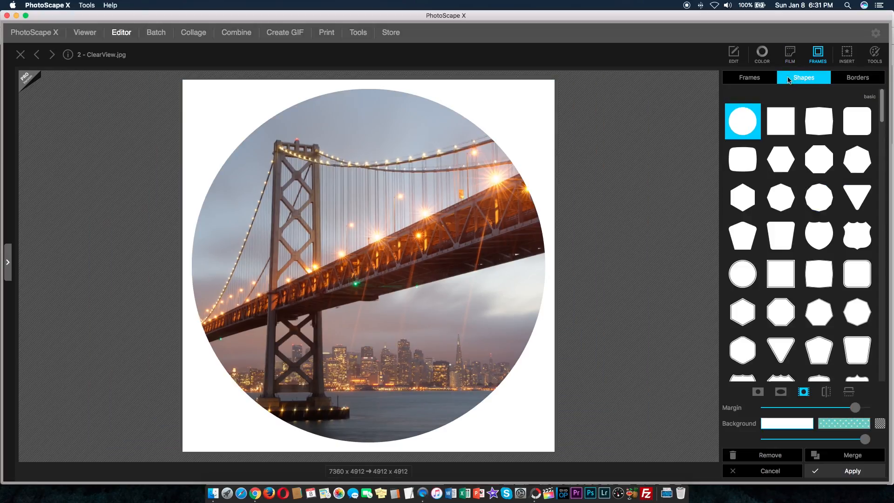
{"action": "left_click", "coordinate": [749, 77]}
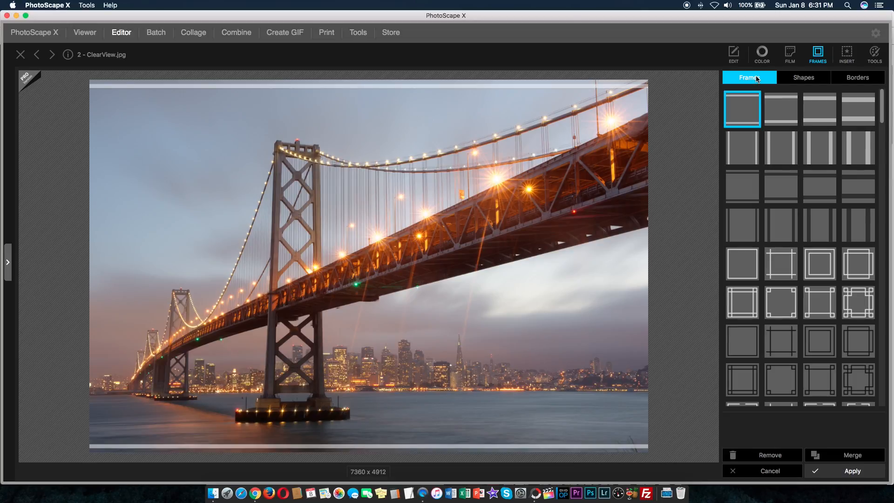
{"action": "left_click", "coordinate": [846, 51]}
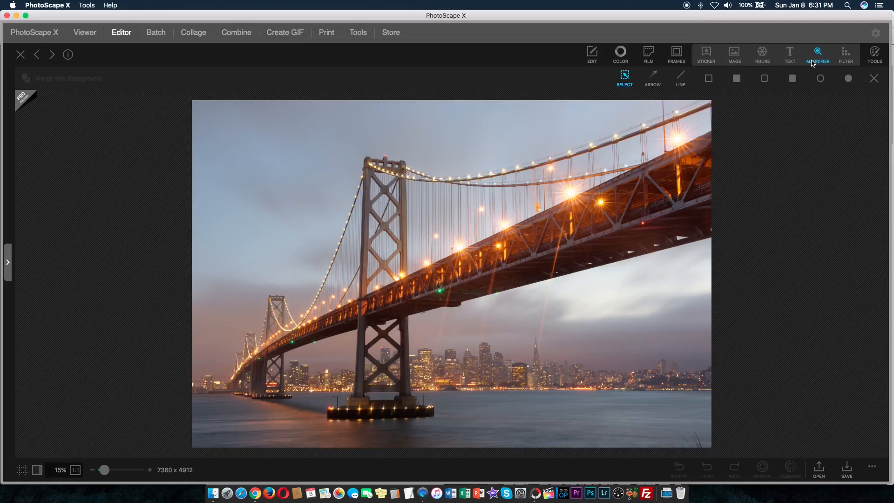
{"action": "mouse_move", "coordinate": [811, 130]}
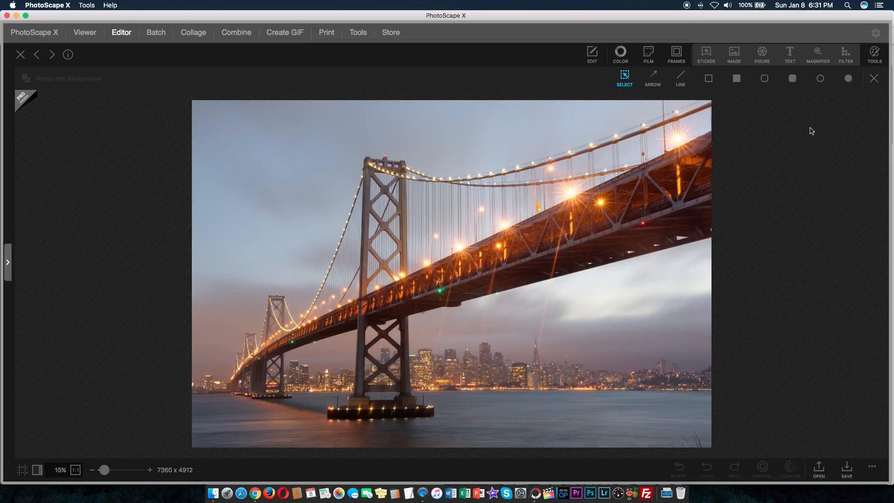
{"action": "mouse_move", "coordinate": [769, 162]}
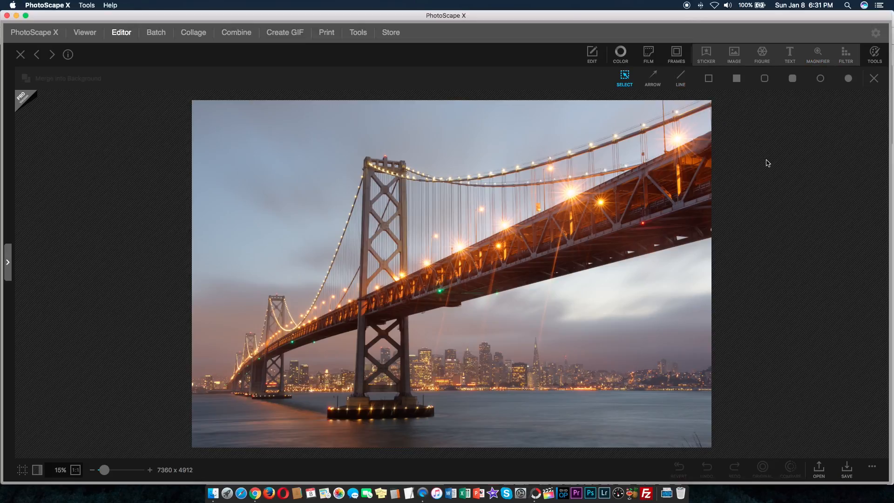